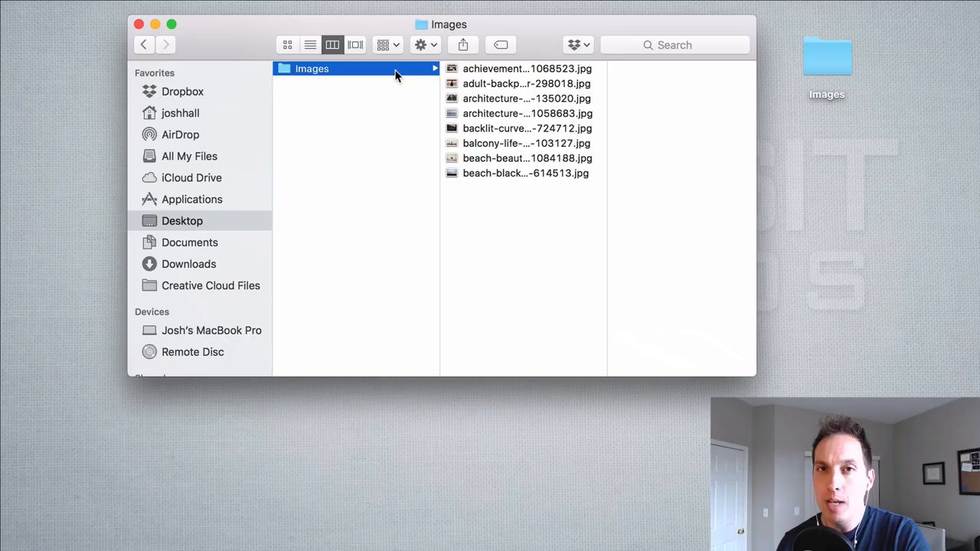
{"action": "mouse_move", "coordinate": [538, 41]}
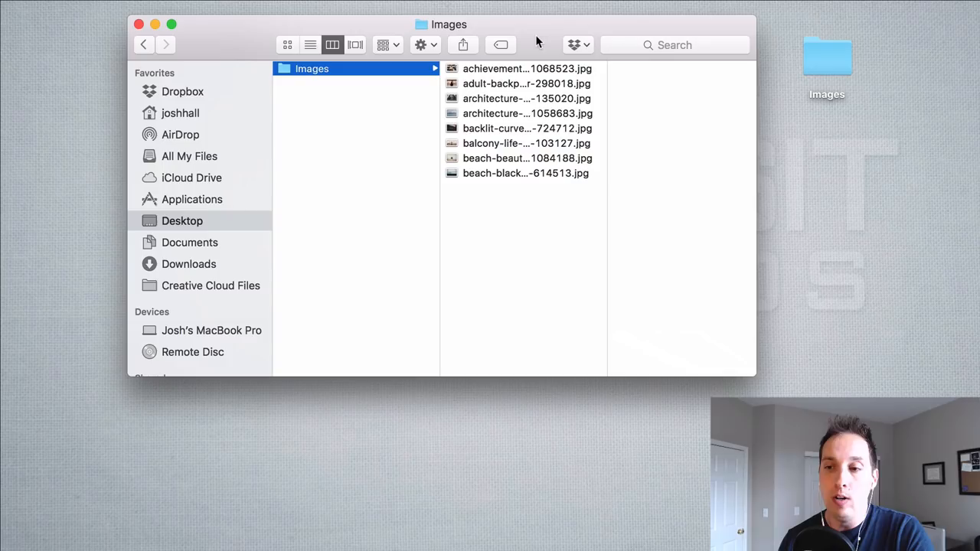
{"action": "mouse_move", "coordinate": [538, 40]}
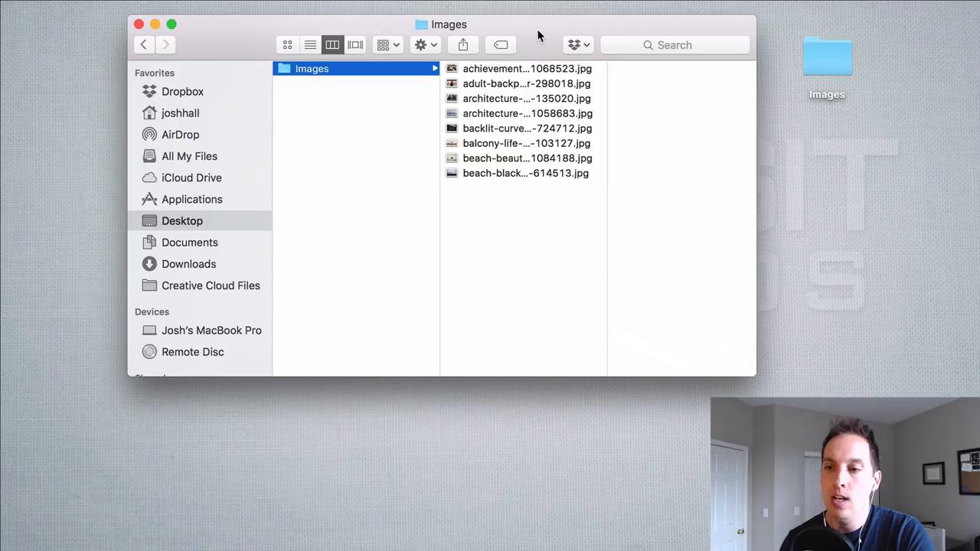
Step: Preview the achievement-agreement-arms JPEG in Finder, showing its 1.2 MB size and 3000×1962 dimensions
{"action": "left_click", "coordinate": [527, 68]}
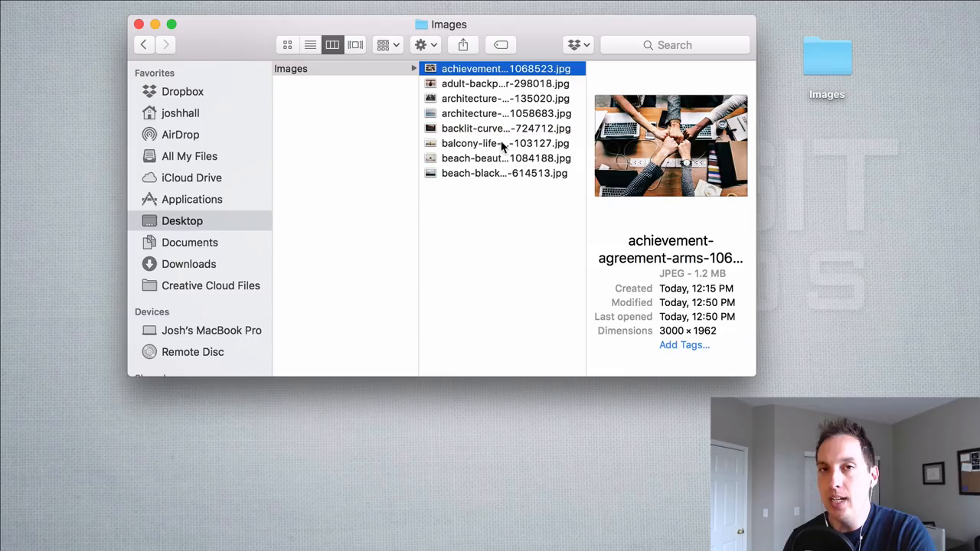
{"action": "mouse_move", "coordinate": [499, 195]}
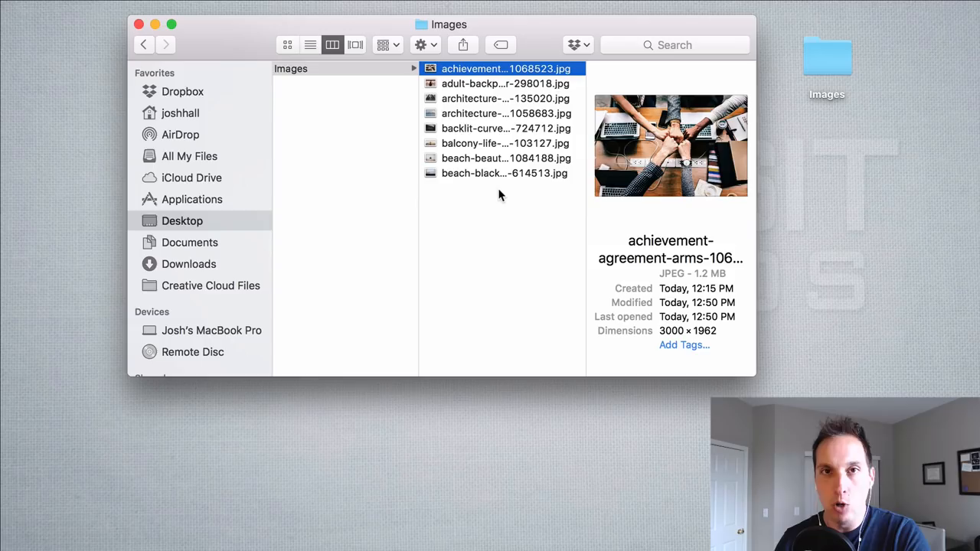
{"action": "mouse_move", "coordinate": [509, 194]}
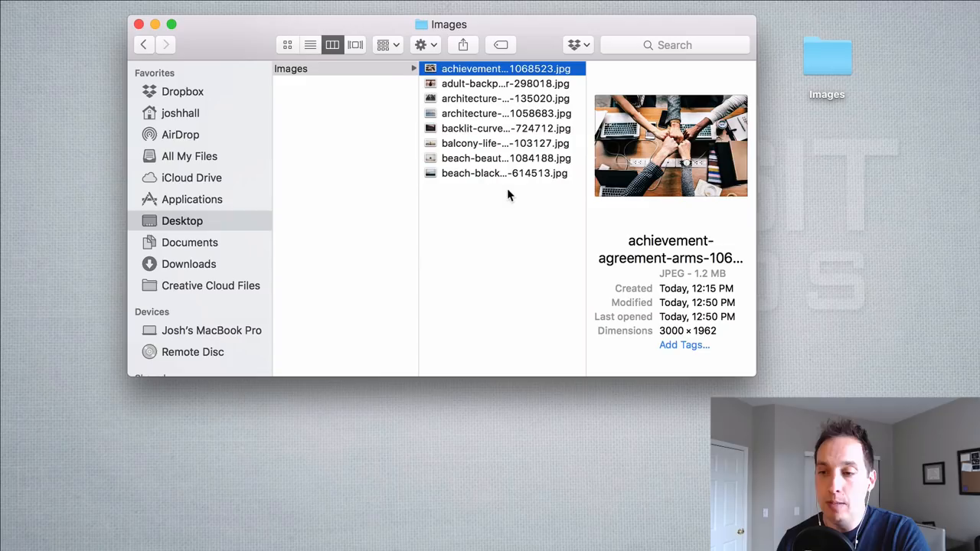
{"action": "mouse_move", "coordinate": [504, 209]}
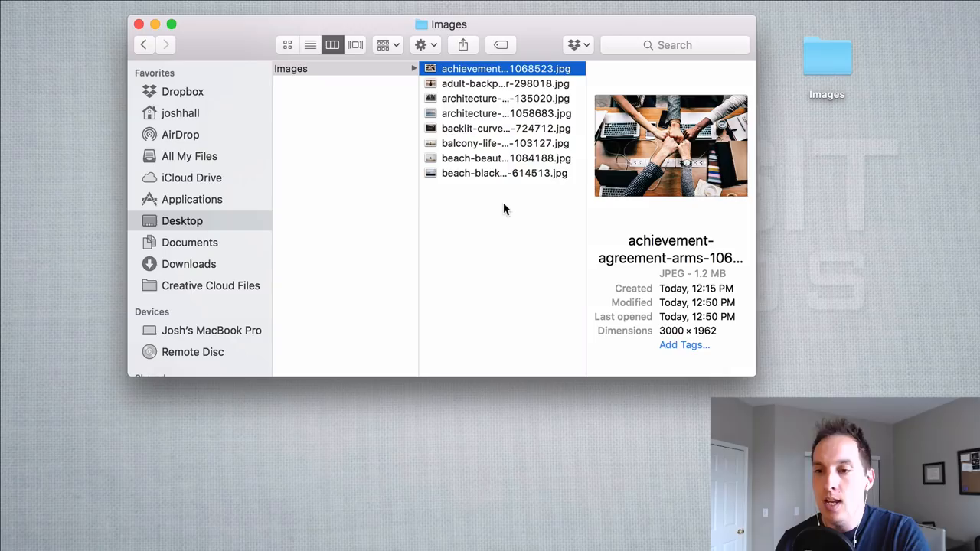
{"action": "mouse_move", "coordinate": [496, 230]}
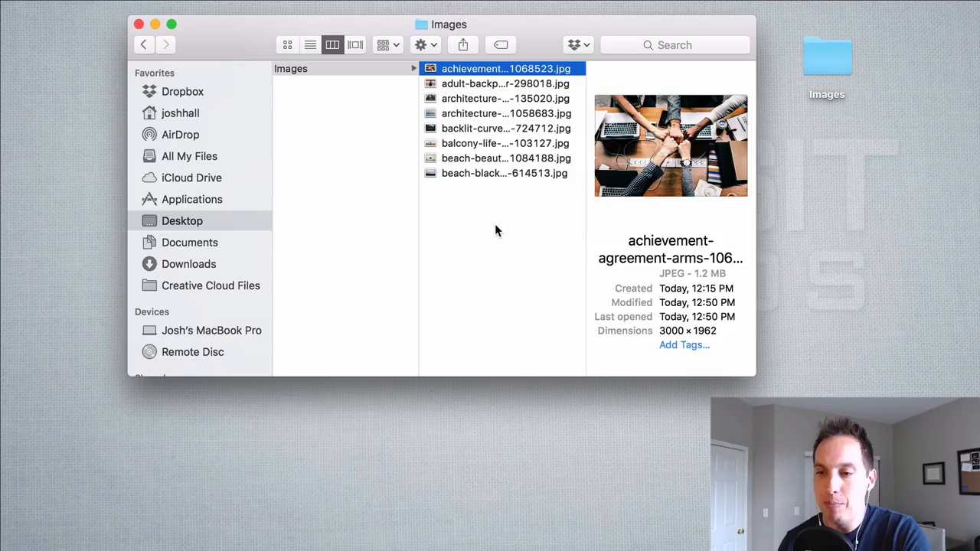
{"action": "mouse_move", "coordinate": [499, 222]}
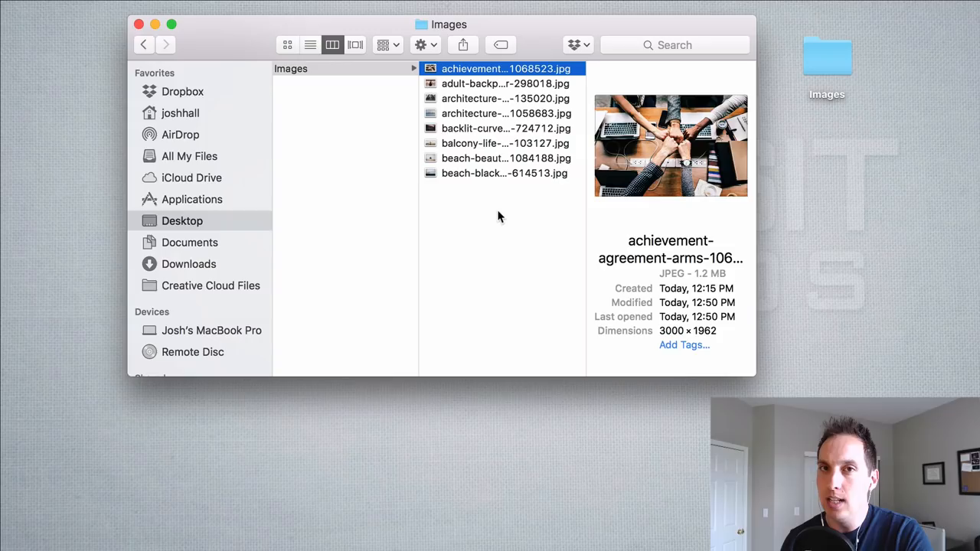
{"action": "mouse_move", "coordinate": [525, 208]}
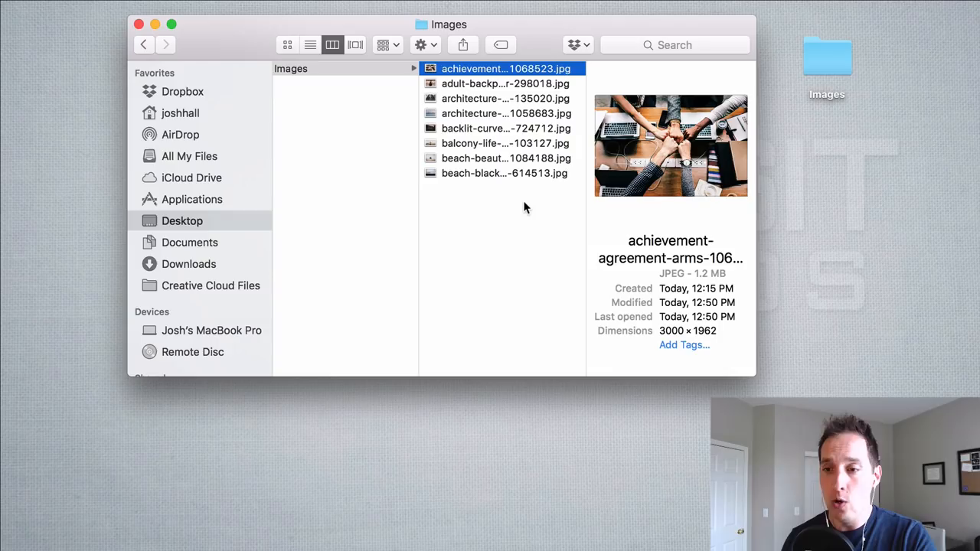
Step: Select the eight Images-folder JPEG thumbnails in Bridge's Content panel and bring up their context menu
{"action": "left_click", "coordinate": [506, 84]}
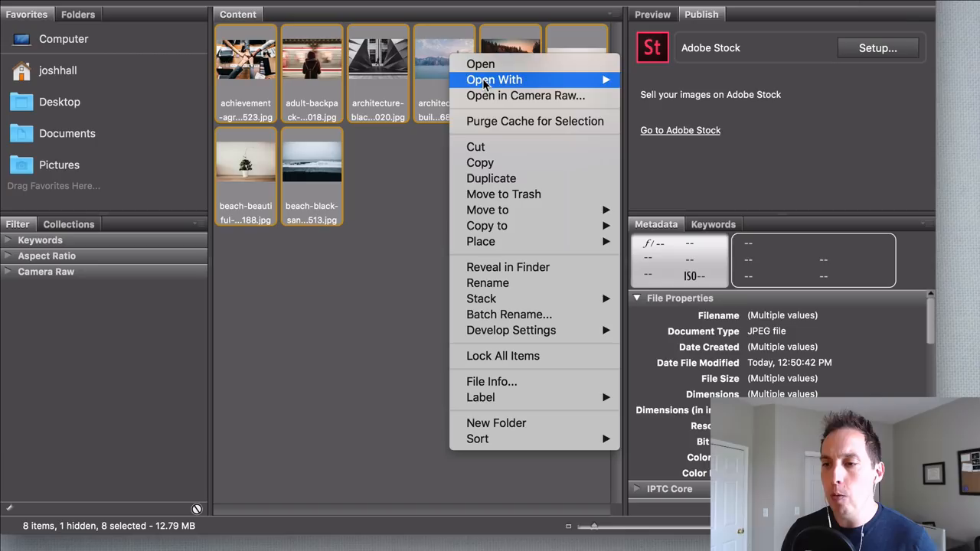
{"action": "mouse_move", "coordinate": [526, 95]}
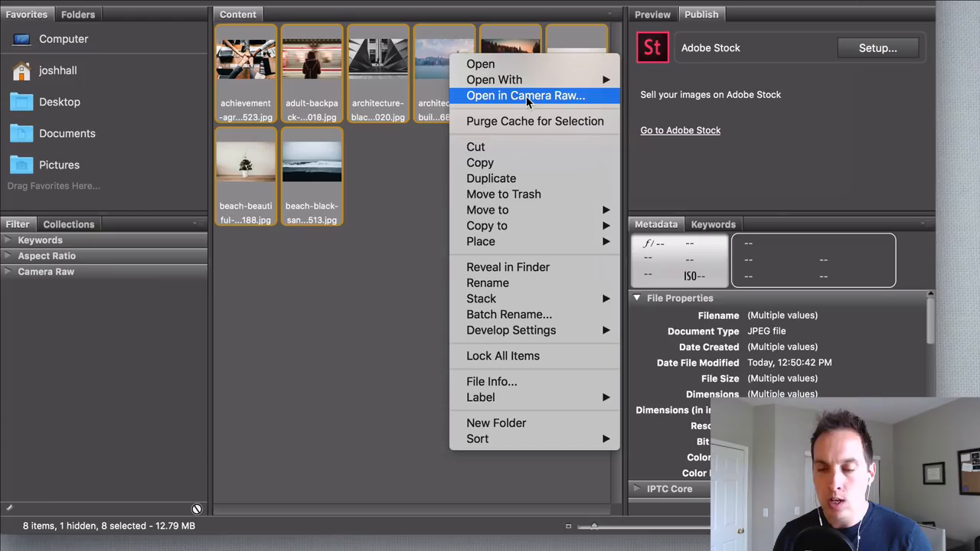
Step: Open the eight selected JPEGs together with Open in Camera Raw
{"action": "left_click", "coordinate": [525, 95]}
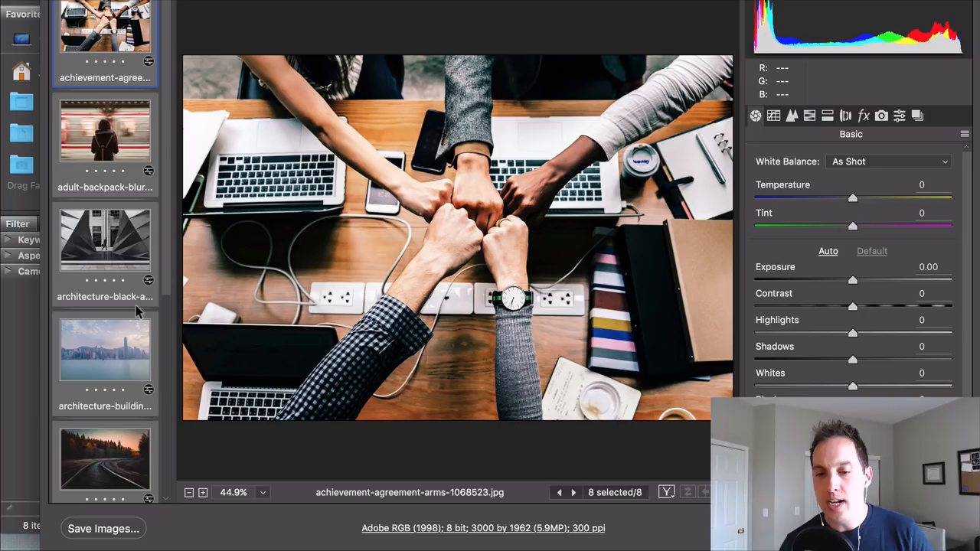
Step: Set Save Images to name files web- + Document Name as JPEG quality 10, resizing off
{"action": "left_click", "coordinate": [103, 528]}
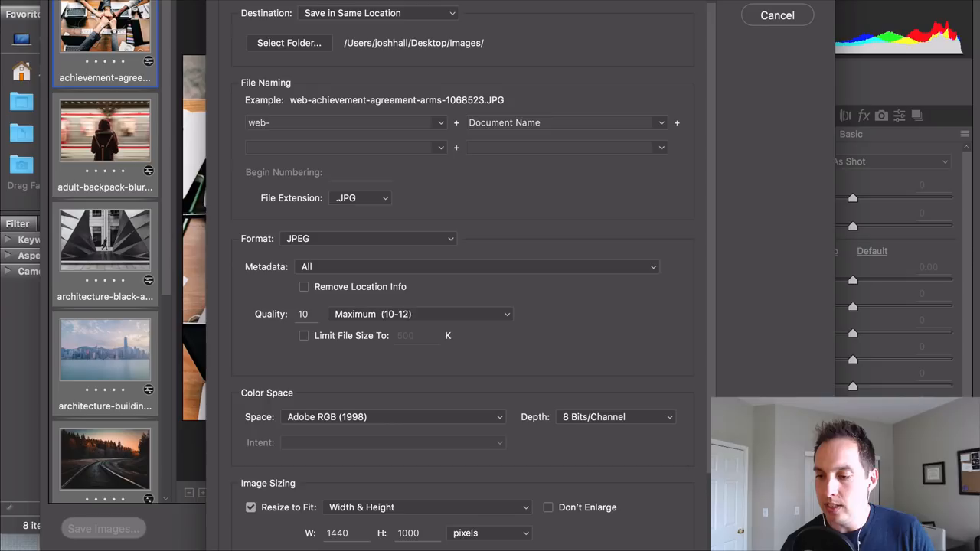
{"action": "mouse_move", "coordinate": [628, 175]}
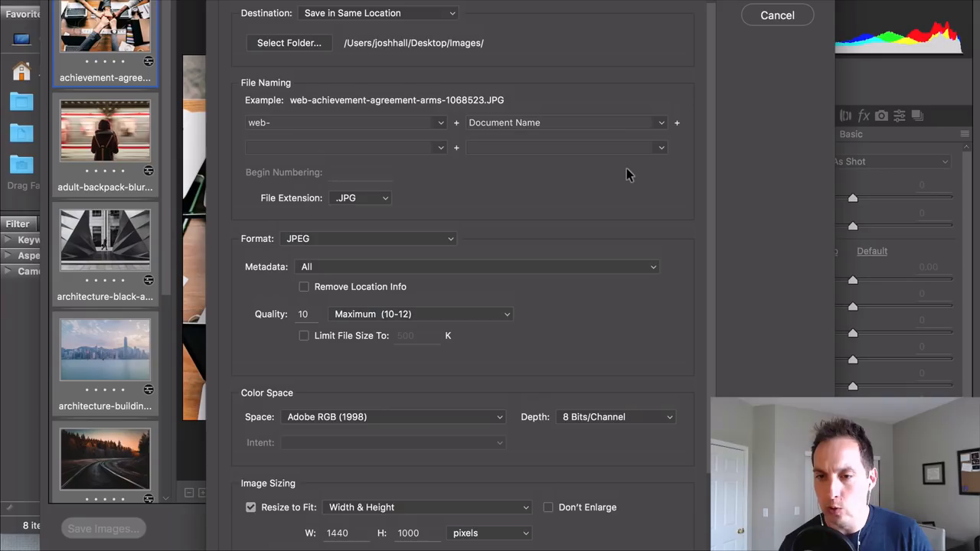
{"action": "left_click", "coordinate": [288, 42]}
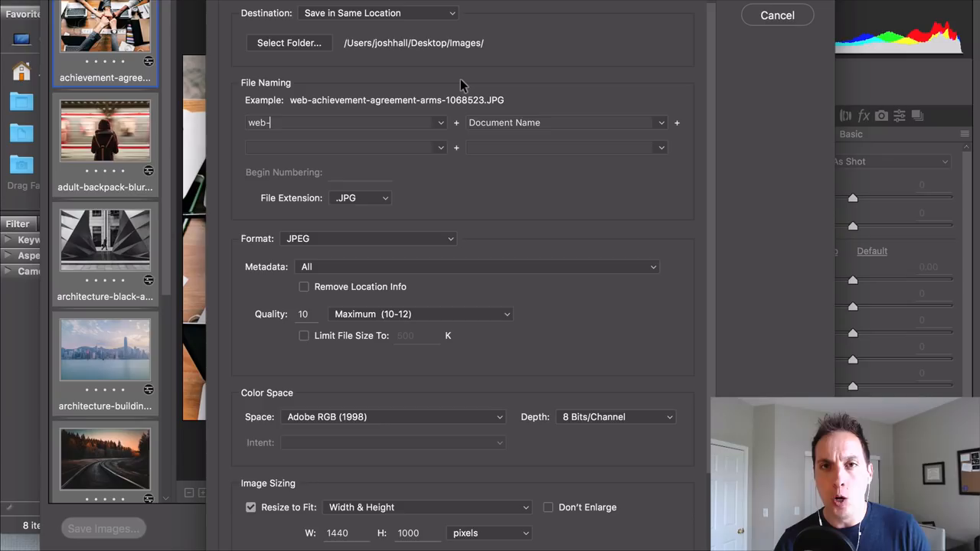
{"action": "mouse_move", "coordinate": [402, 125]}
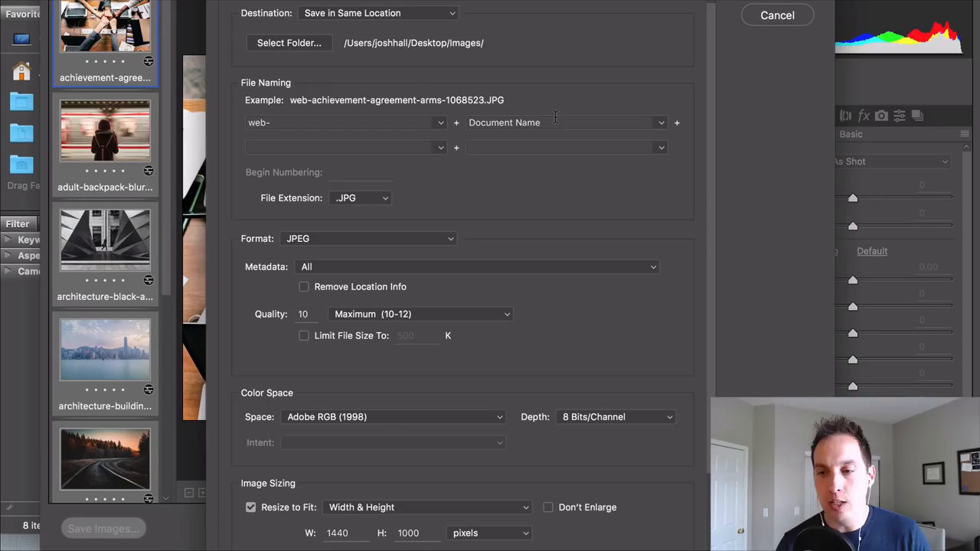
{"action": "mouse_move", "coordinate": [533, 140]}
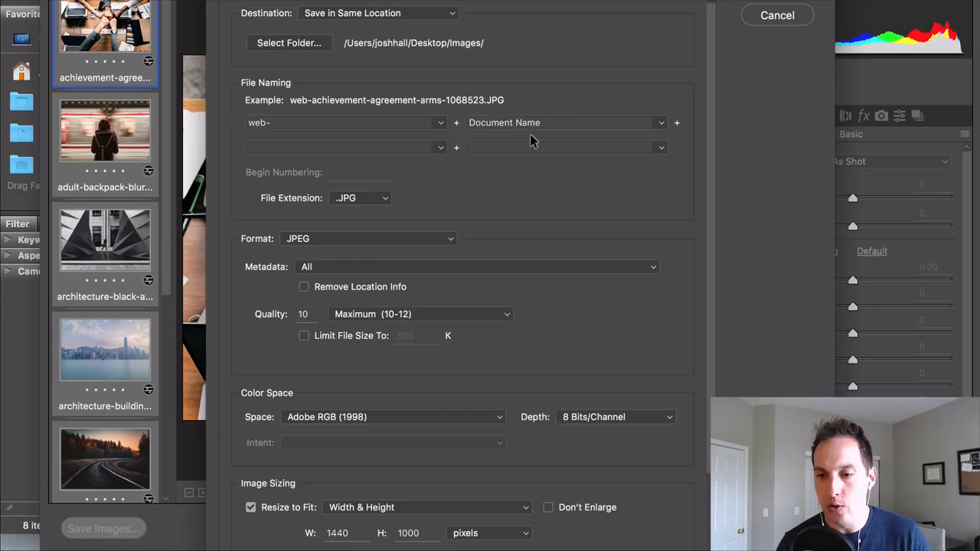
{"action": "scroll", "scroll_direction": "down", "scroll_amount": 3}
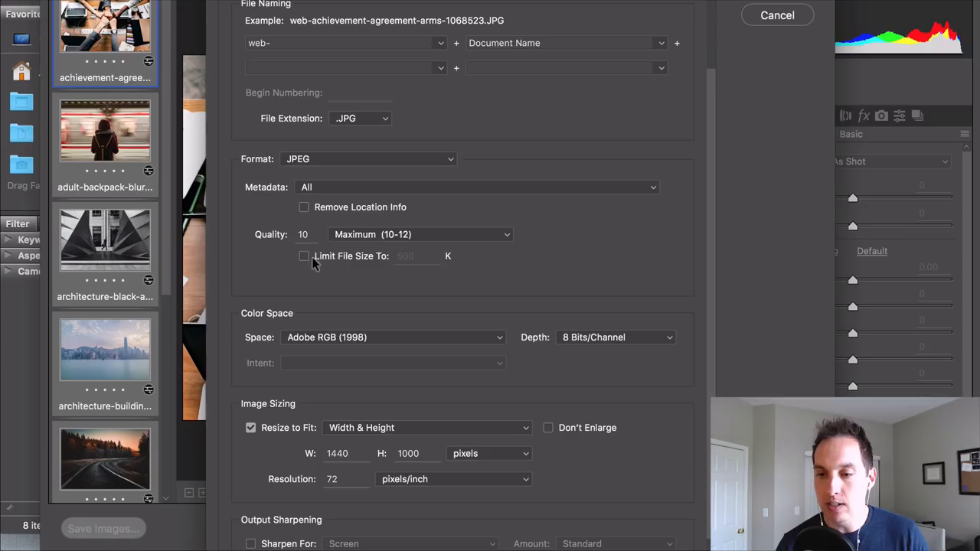
{"action": "scroll", "scroll_direction": "up", "scroll_amount": 3}
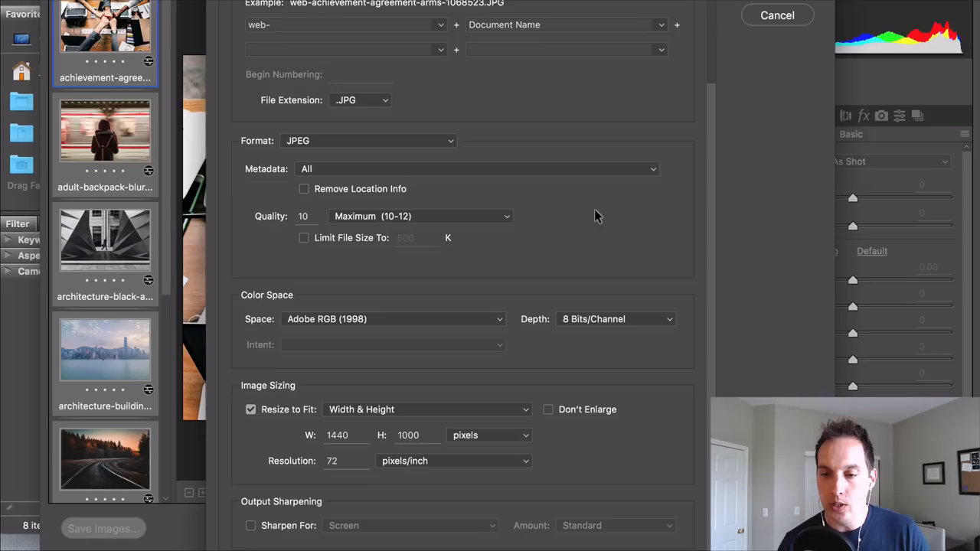
{"action": "mouse_move", "coordinate": [498, 286]}
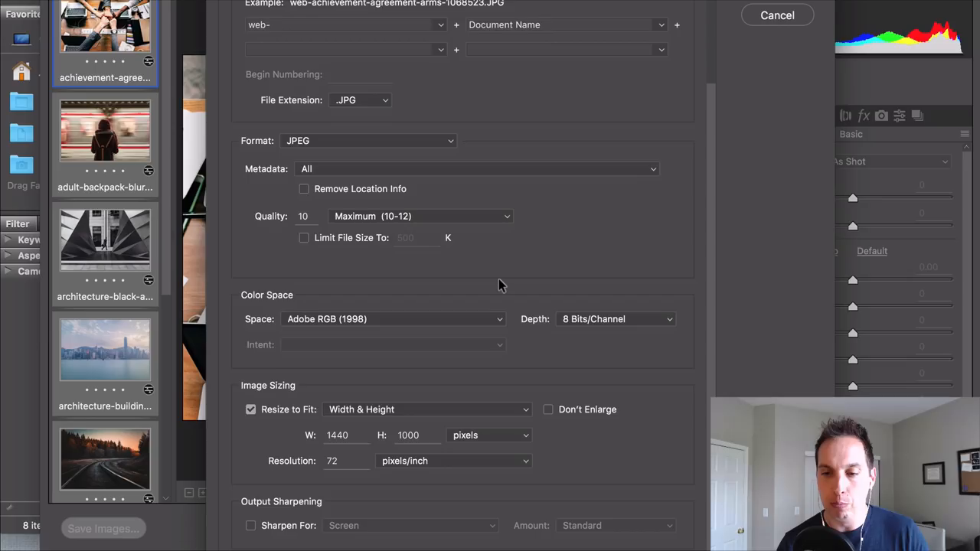
{"action": "mouse_move", "coordinate": [513, 291]}
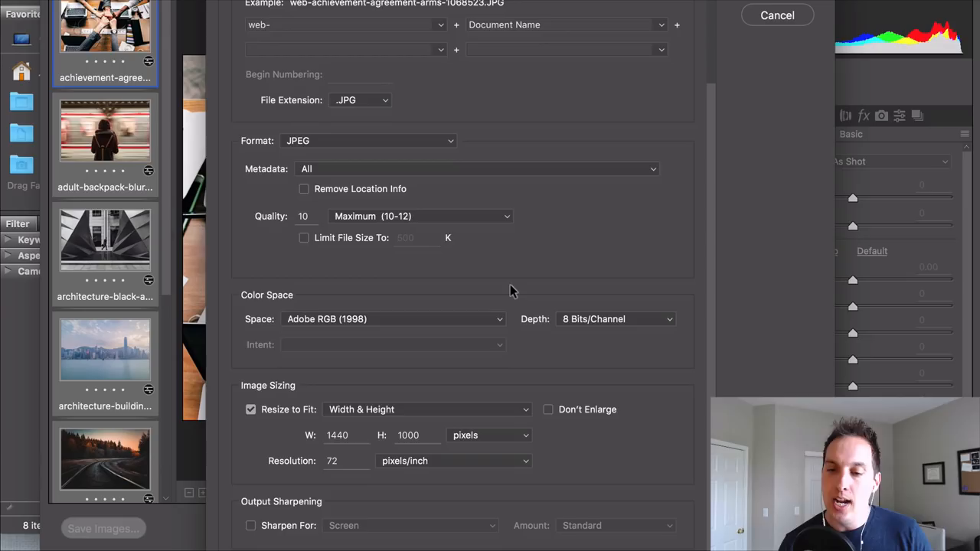
{"action": "left_click", "coordinate": [251, 409]}
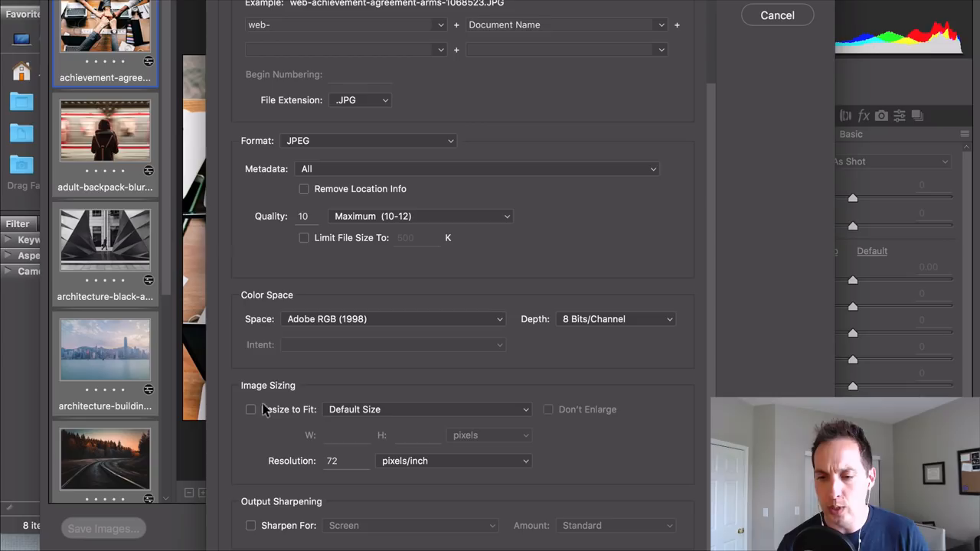
Step: Re-enable Resize to Fit at W 1440 × H 1000 pixels, 72 pixels/inch, saving the copies
{"action": "left_click", "coordinate": [250, 409]}
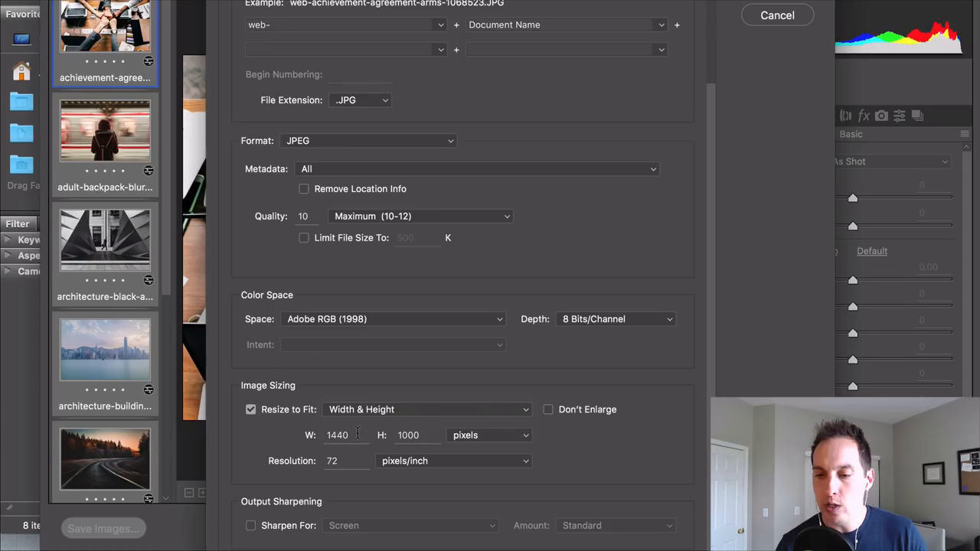
{"action": "mouse_move", "coordinate": [448, 386]}
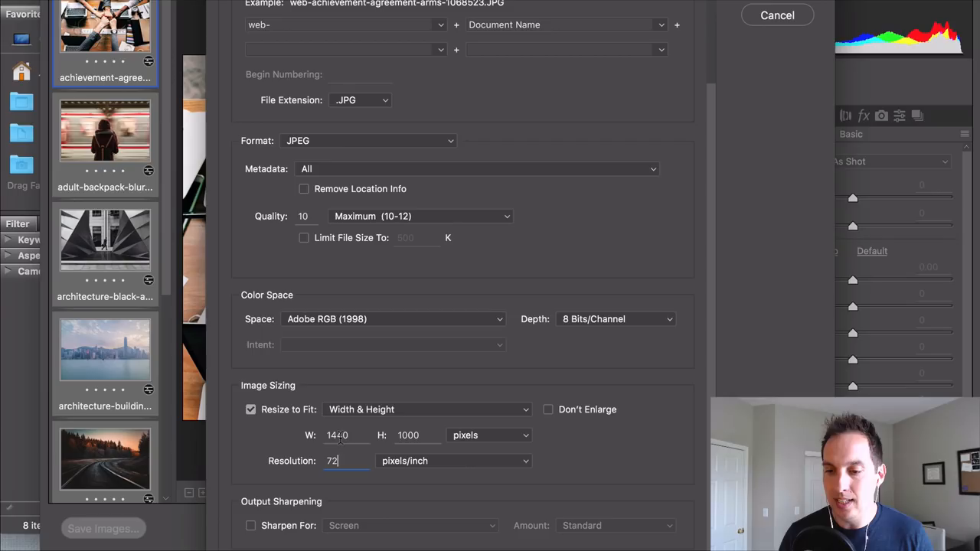
{"action": "left_click", "coordinate": [777, 14]}
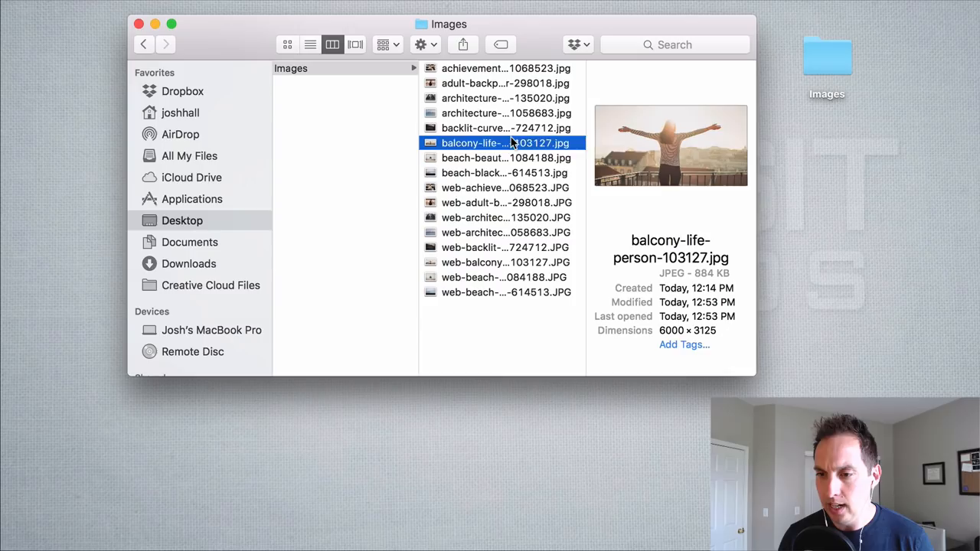
Step: Compare original photos with their web- copies in Finder, confirming the 1440×942 resized dimensions
{"action": "left_click", "coordinate": [505, 172]}
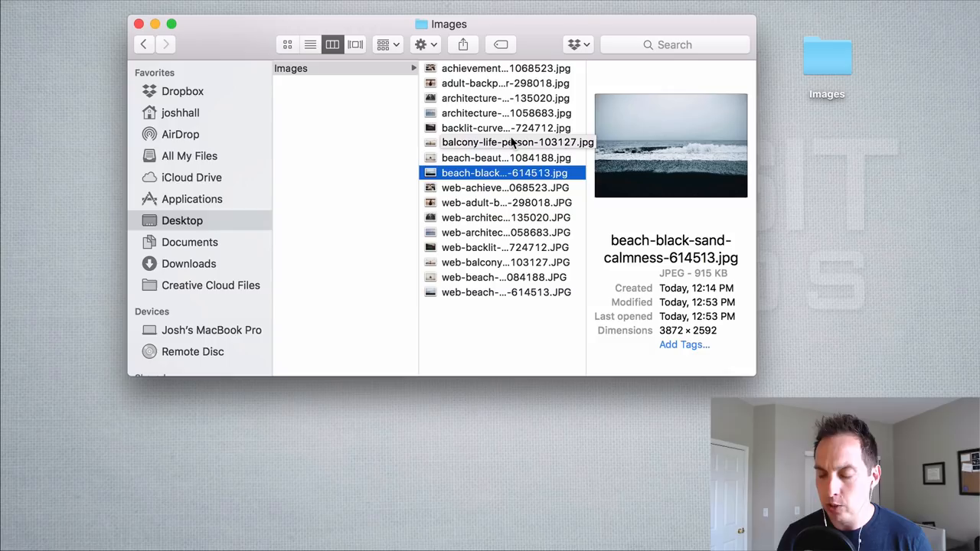
{"action": "left_click", "coordinate": [505, 187]}
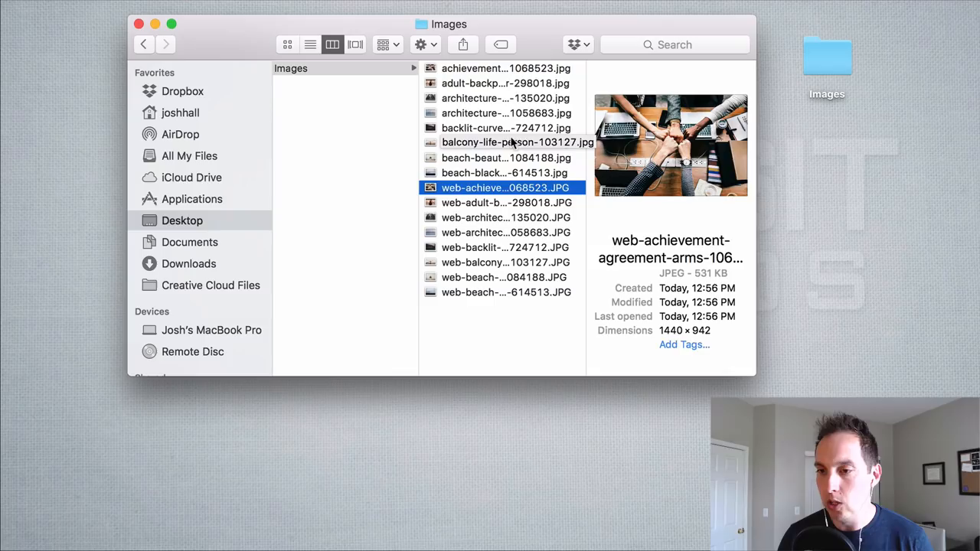
{"action": "left_click", "coordinate": [506, 69]}
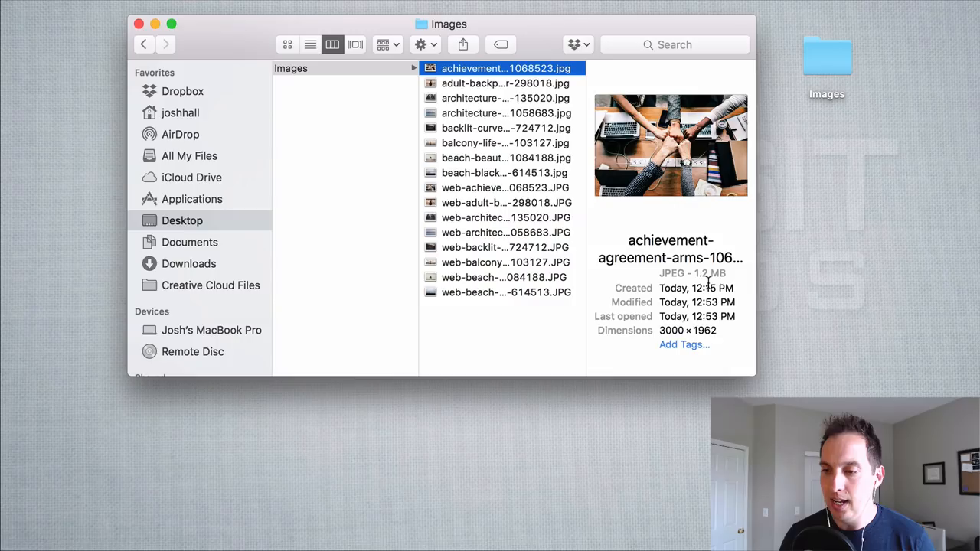
{"action": "left_click", "coordinate": [504, 187]}
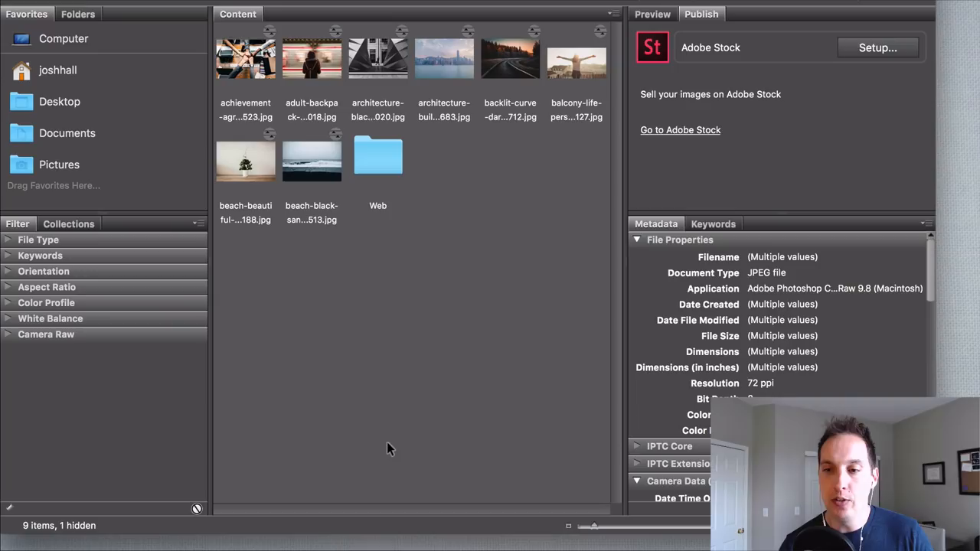
Step: Create a Web folder and move the eight web- JPEG copies into it
{"action": "left_click", "coordinate": [377, 58]}
{"action": "type", "text": "Slider Im"}
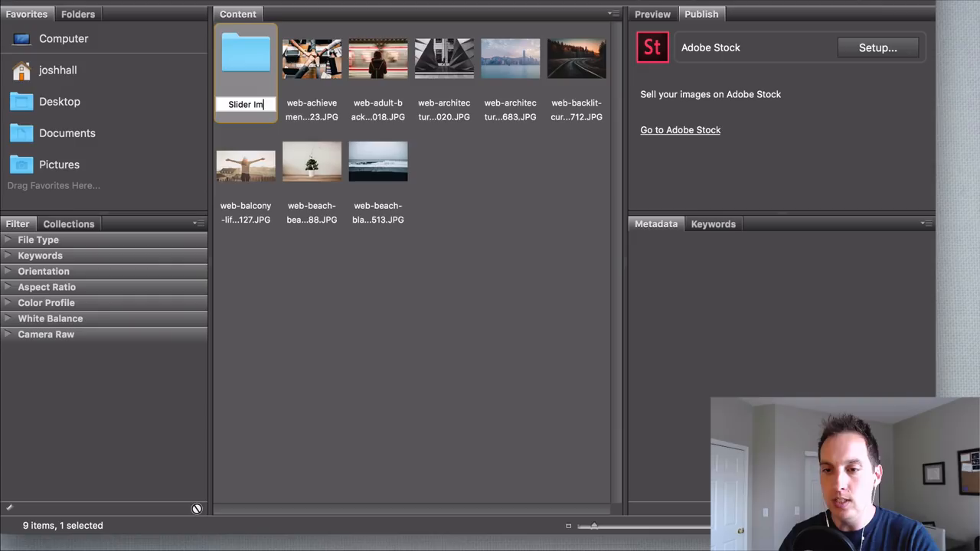
Step: Finish naming the Slider Images folder inside Web and Cmd-click the slider images
{"action": "left_click", "coordinate": [377, 59]}
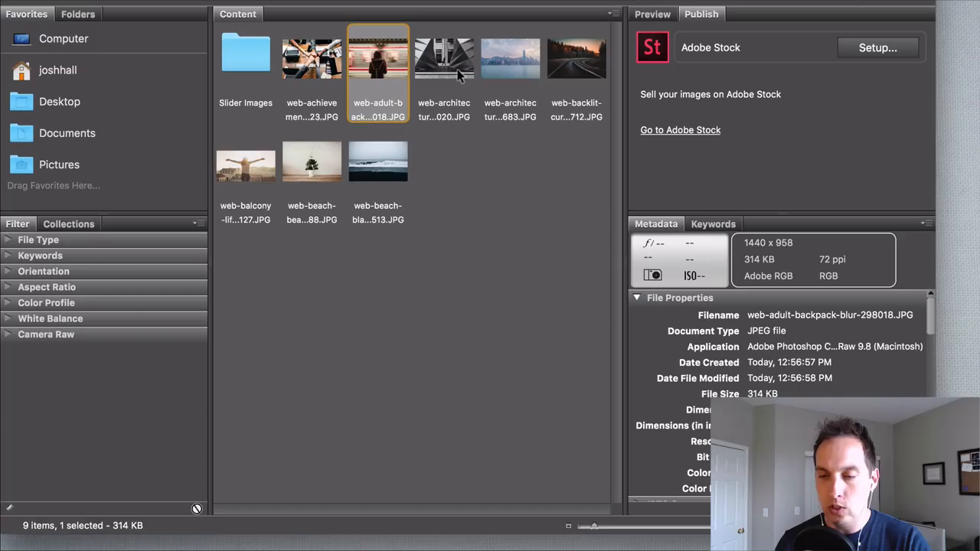
{"action": "left_click", "coordinate": [576, 57]}
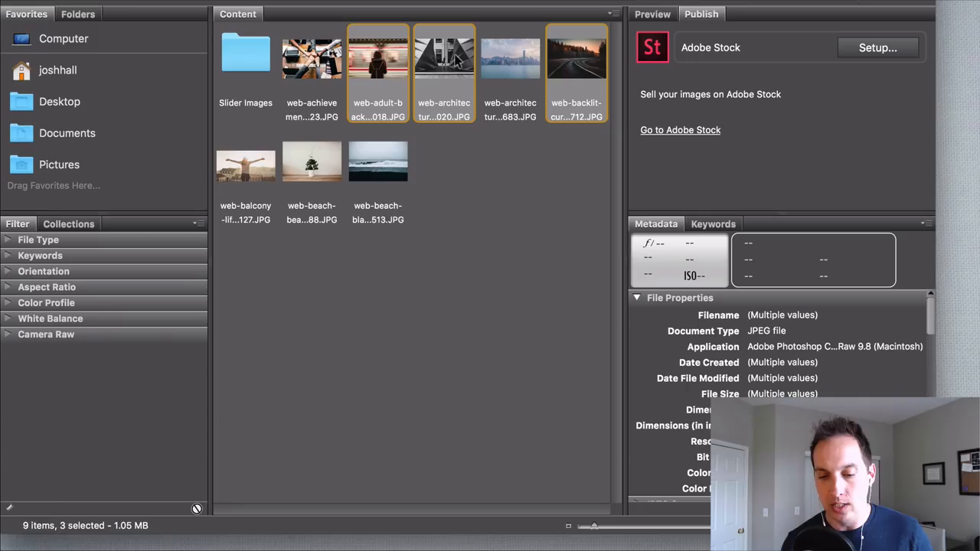